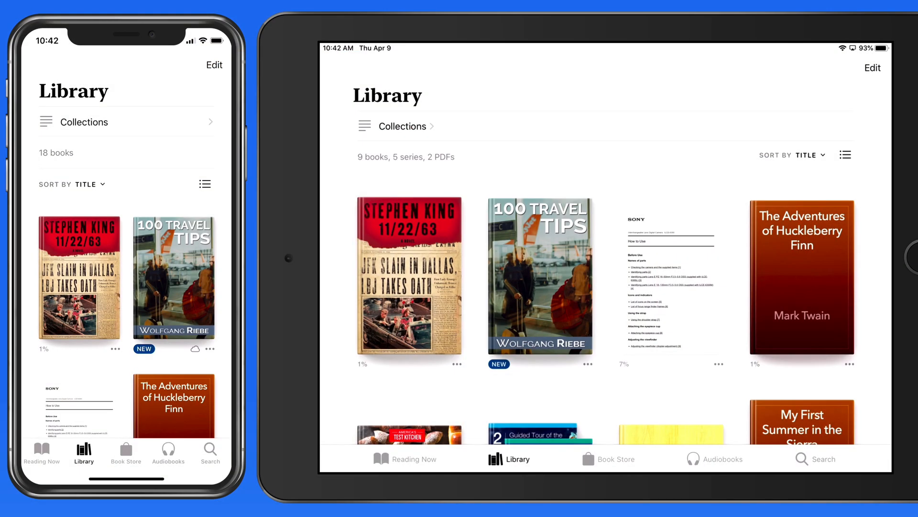
Switch the iPad library from covers to a list of titles and authors, with Sort By showing Title
click(509, 459)
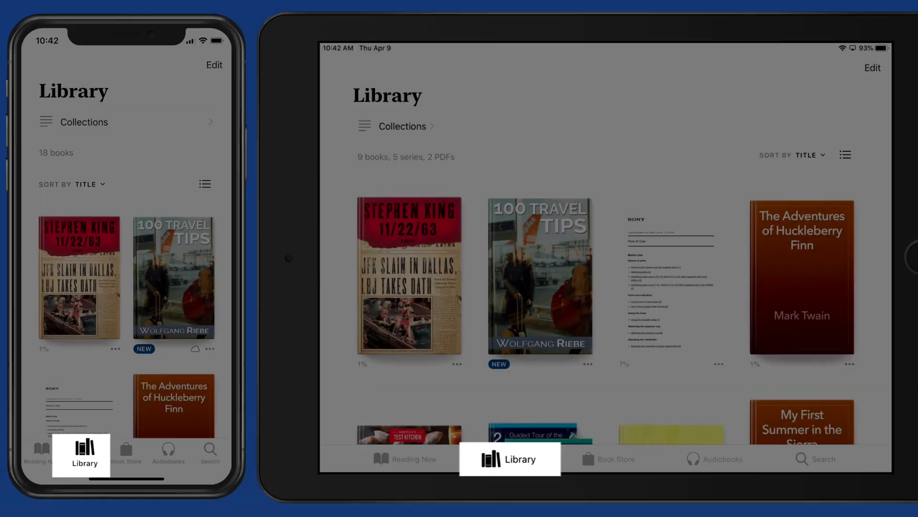
scroll(down, 3)
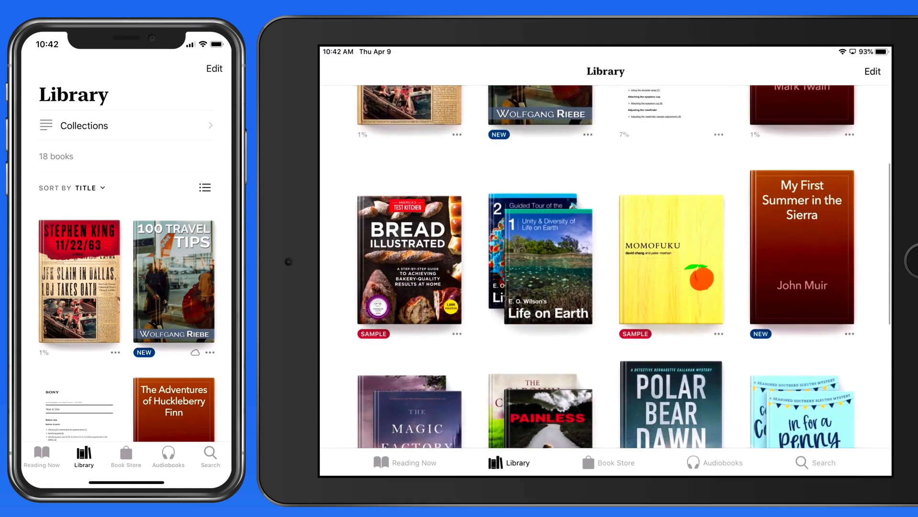
scroll(down, 3)
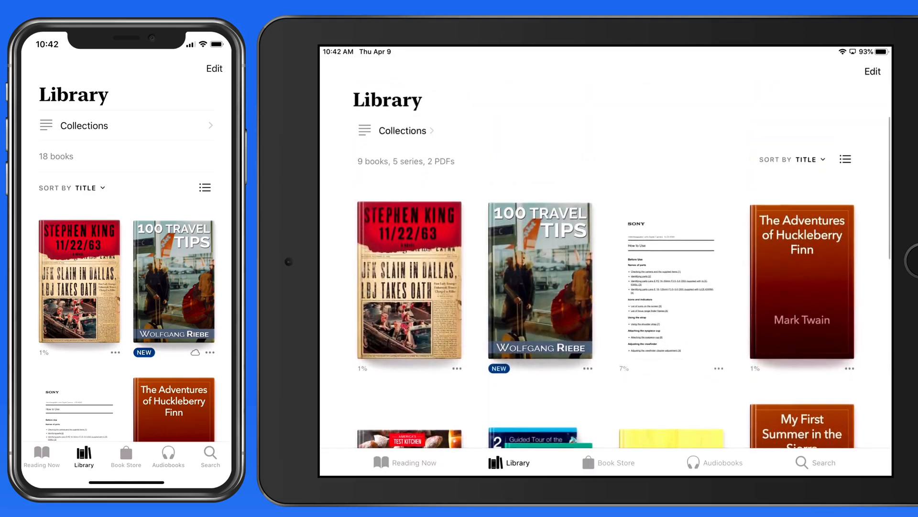
click(846, 159)
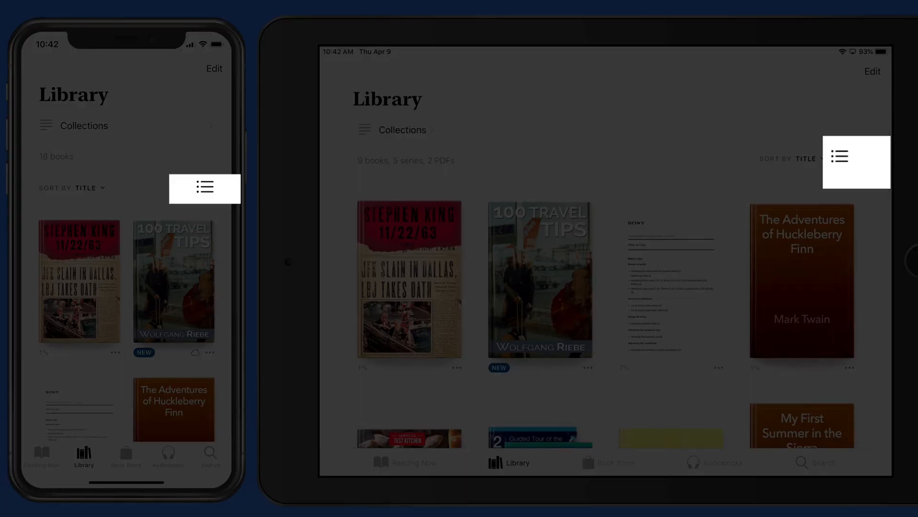
click(845, 159)
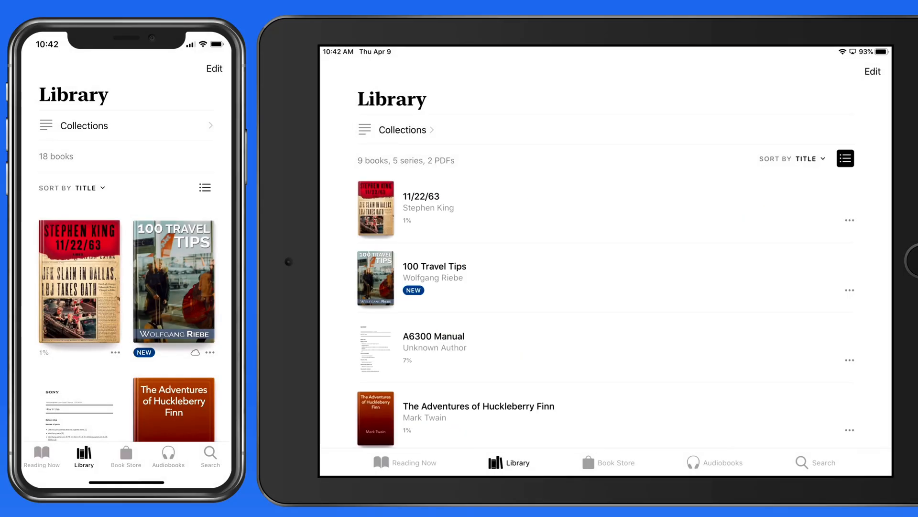
click(806, 159)
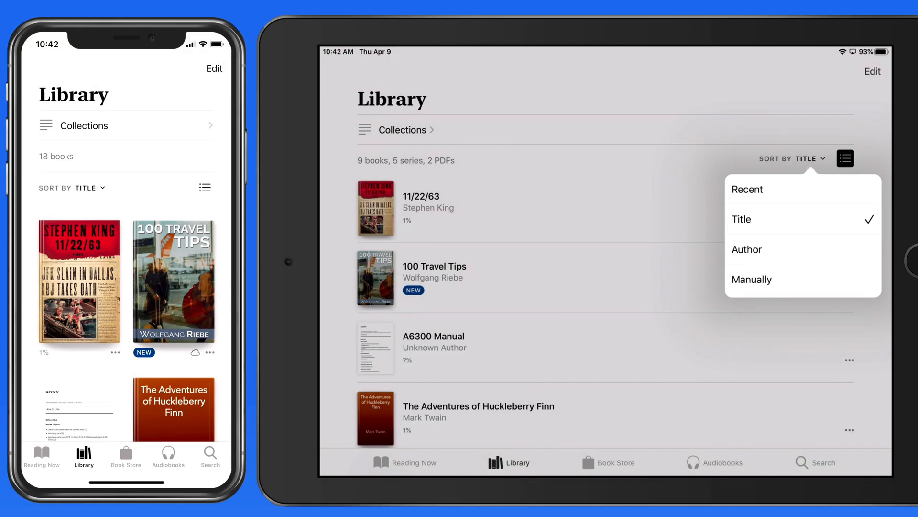
Re-sort the library by Recent, then Author, then Manually
click(748, 188)
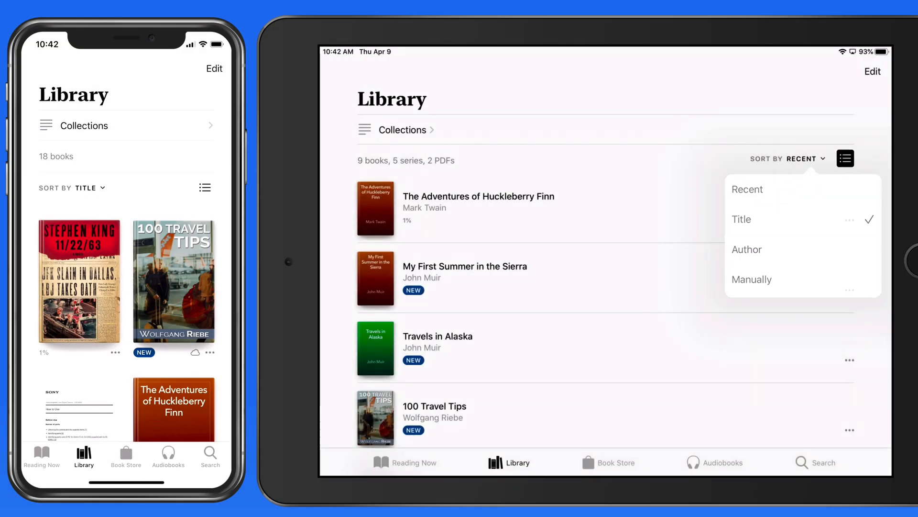
click(748, 188)
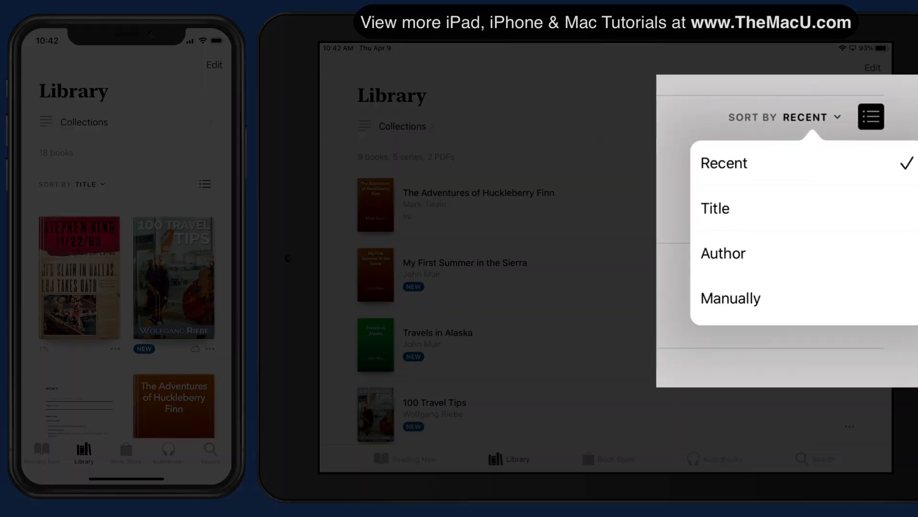
click(723, 253)
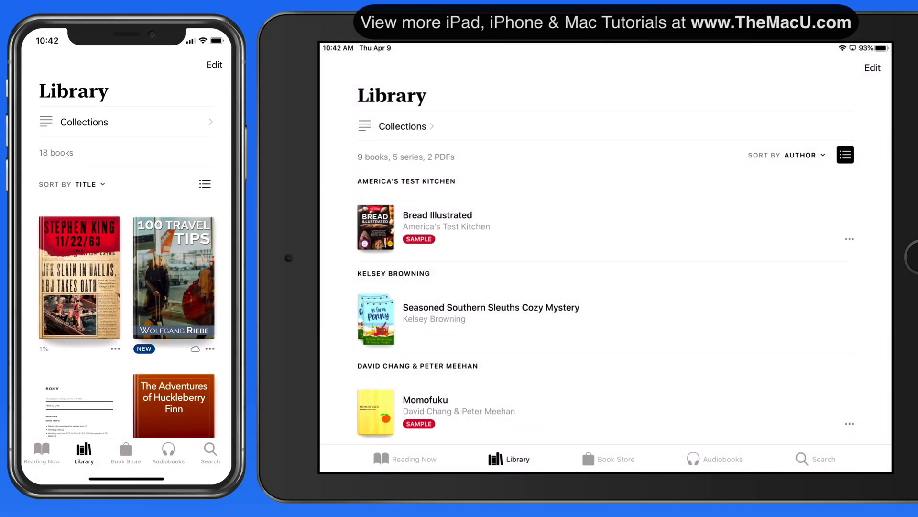
click(800, 155)
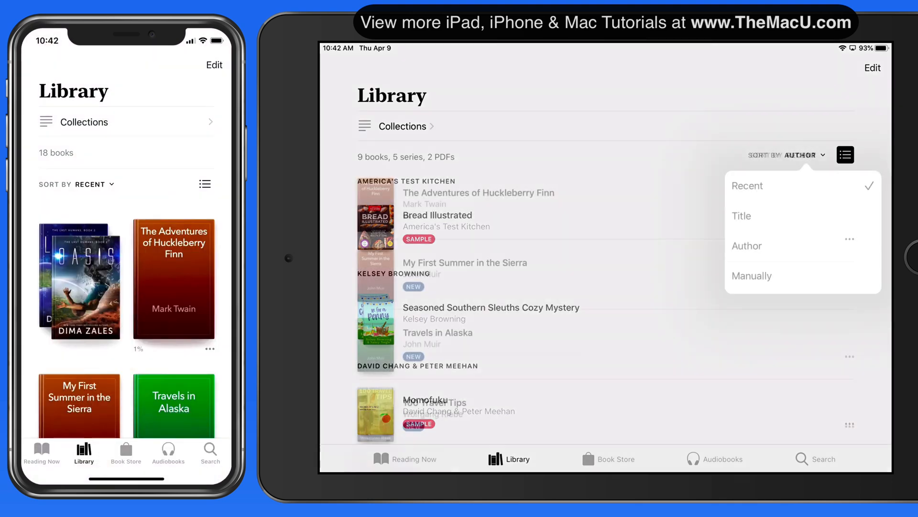
click(752, 275)
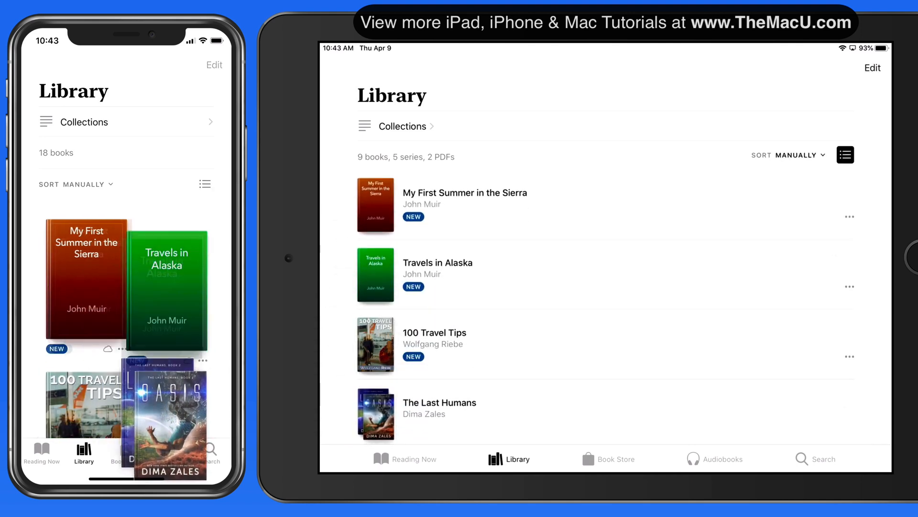
Drag USA's Best Trips up to second place beside My First Summer in the Sierra
scroll(down, 3)
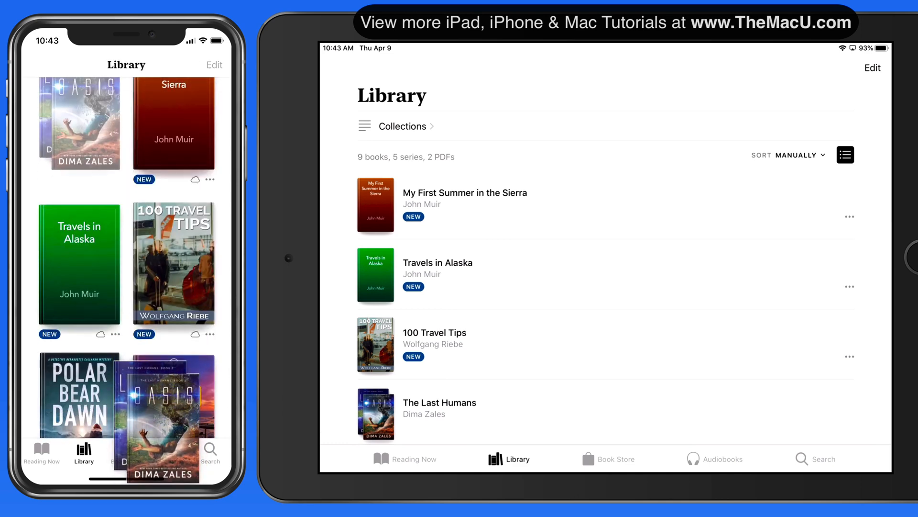
scroll(down, 3)
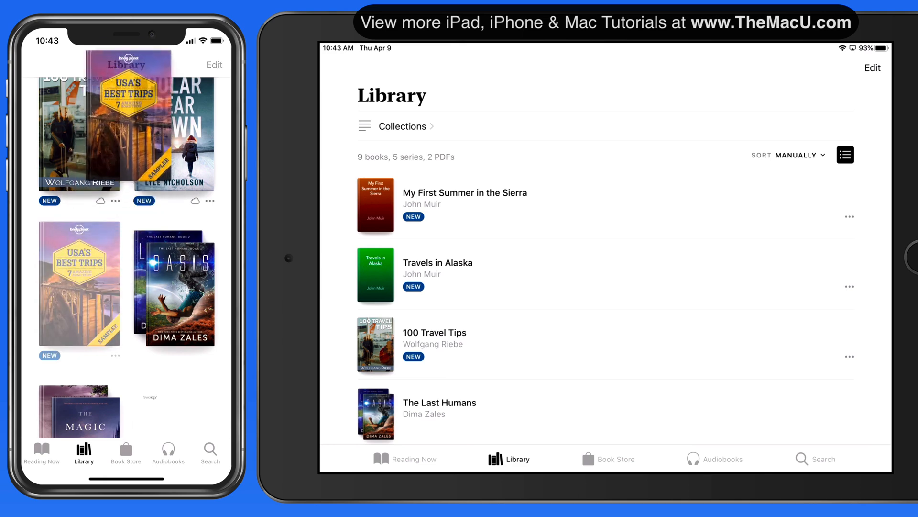
scroll(down, 3)
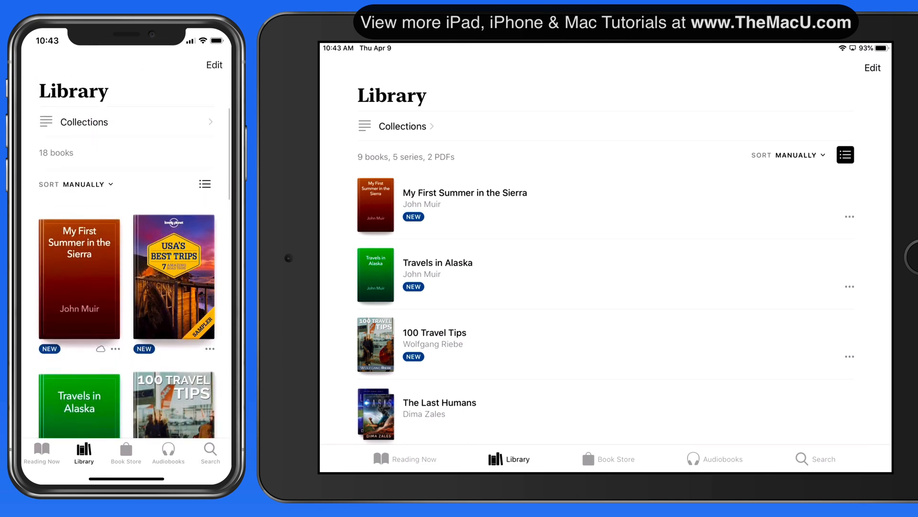
Return the iPad library to covers, briefly selecting 100 Travel Tips before leaving selection mode
click(874, 67)
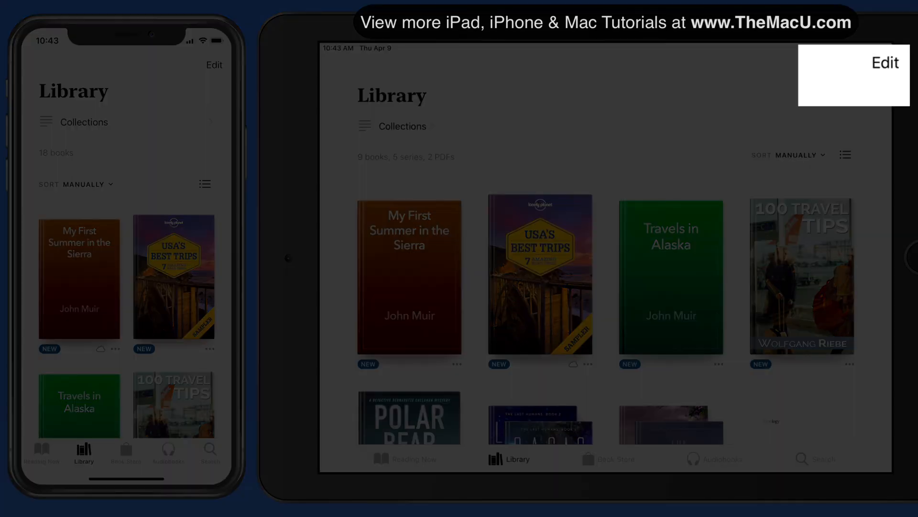
click(885, 62)
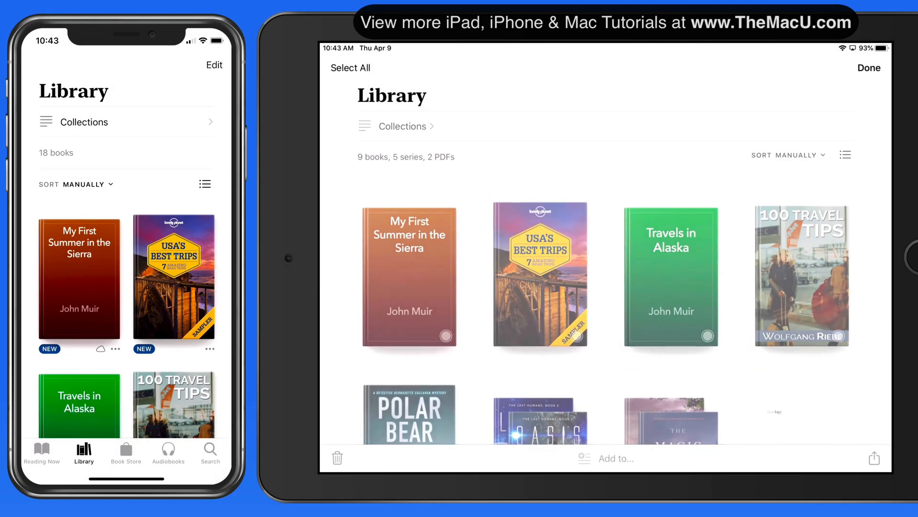
click(802, 274)
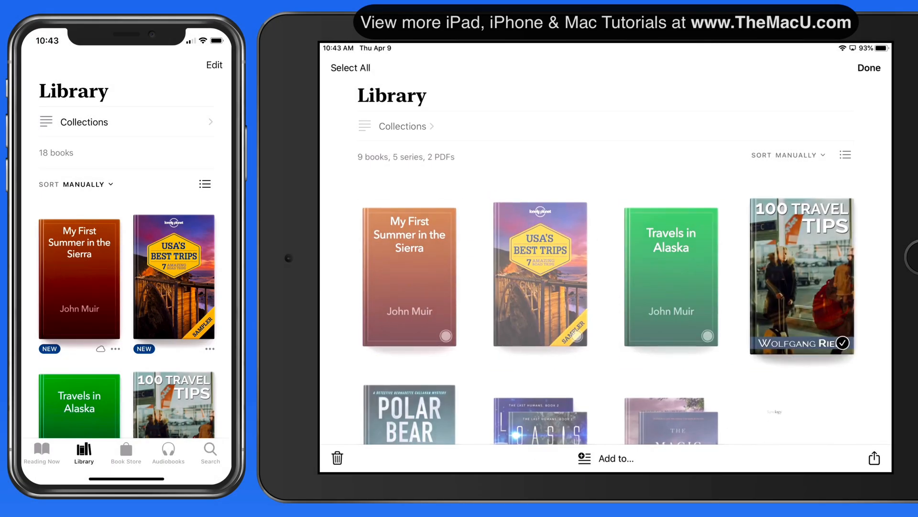
click(671, 276)
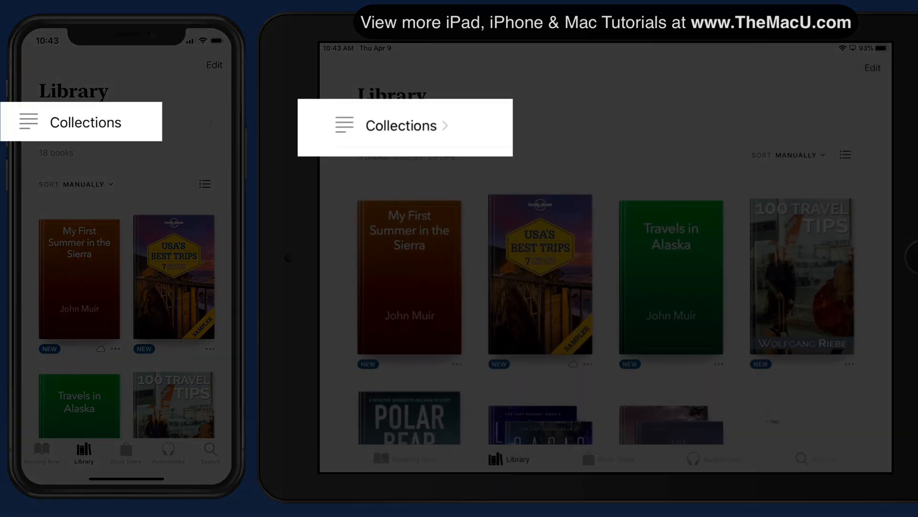
Show the Collections list and open the Want to Read collection
click(401, 125)
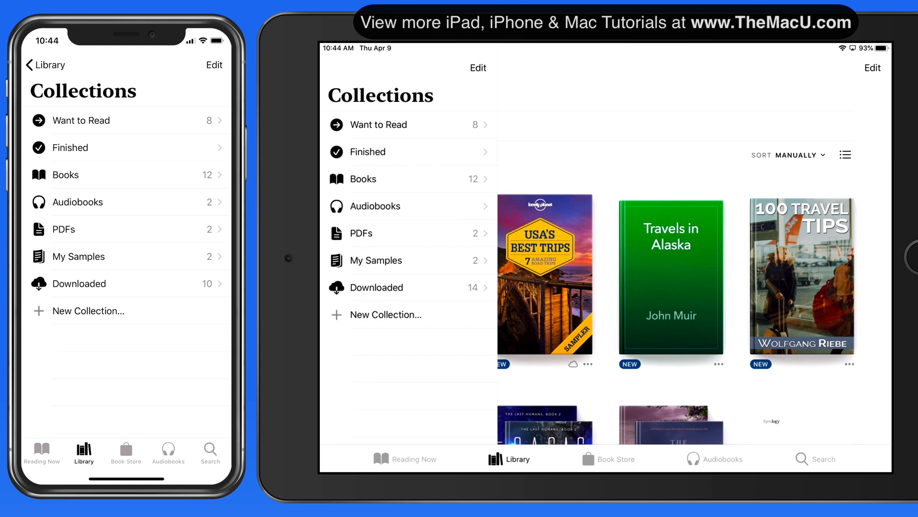
click(379, 125)
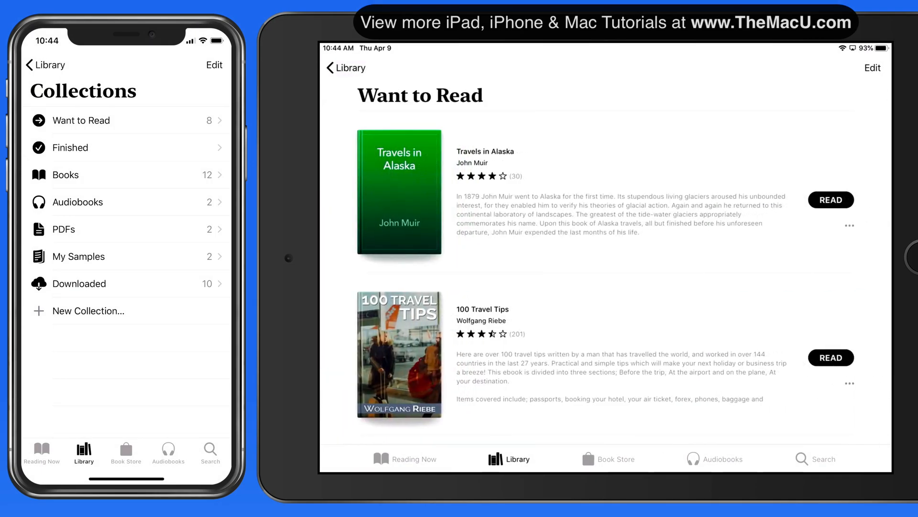
Remove Travels in Alaska from Want to Read and go back to the Library covers
click(850, 225)
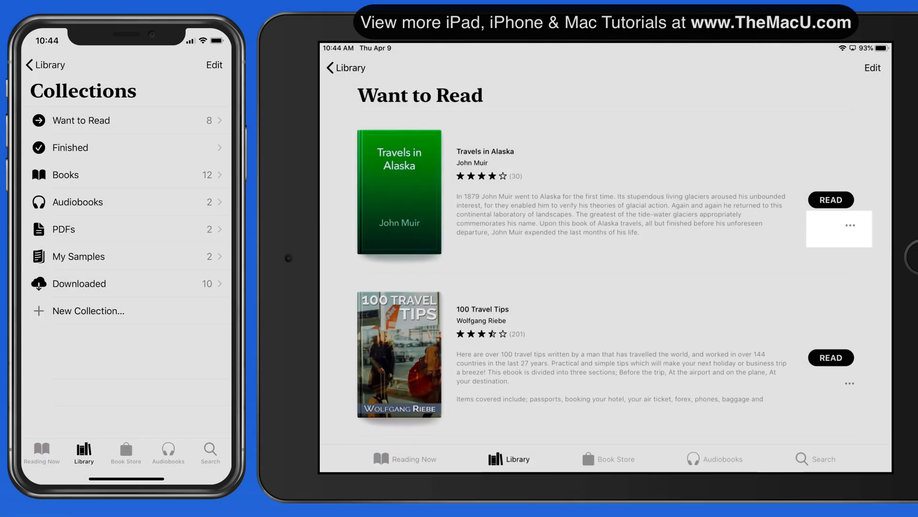
click(850, 225)
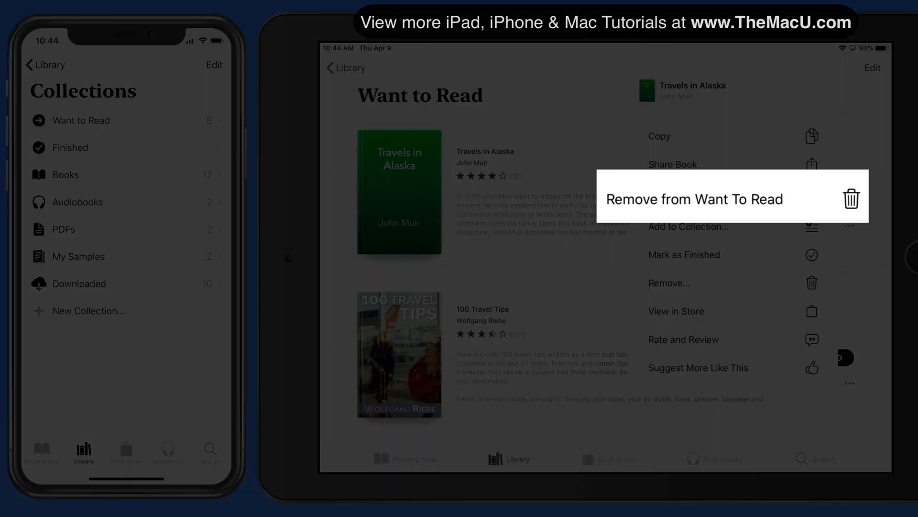
click(694, 199)
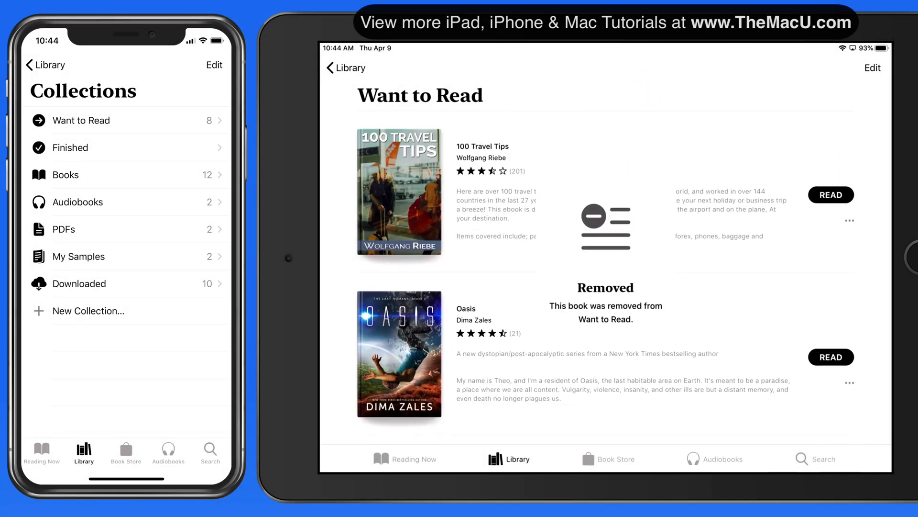
click(346, 66)
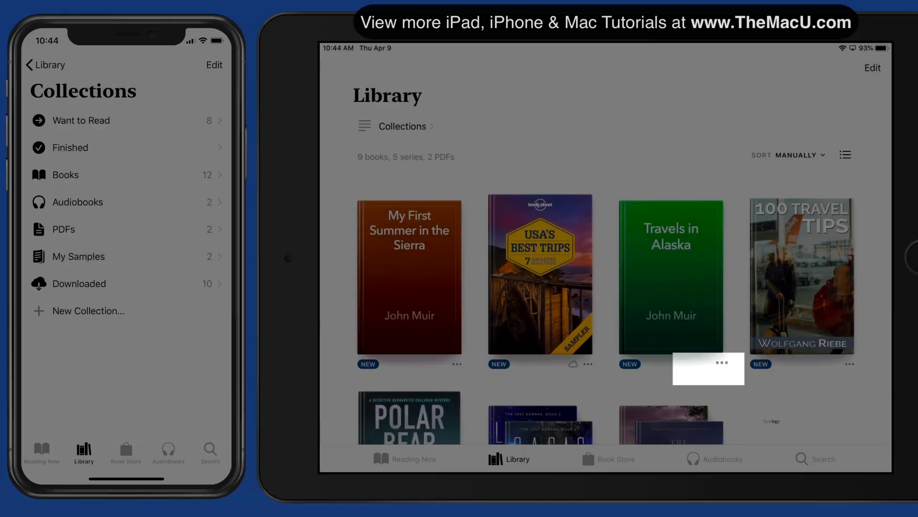
Leave the Finished collection holding Travels in Alaska and return to the collections list
click(720, 364)
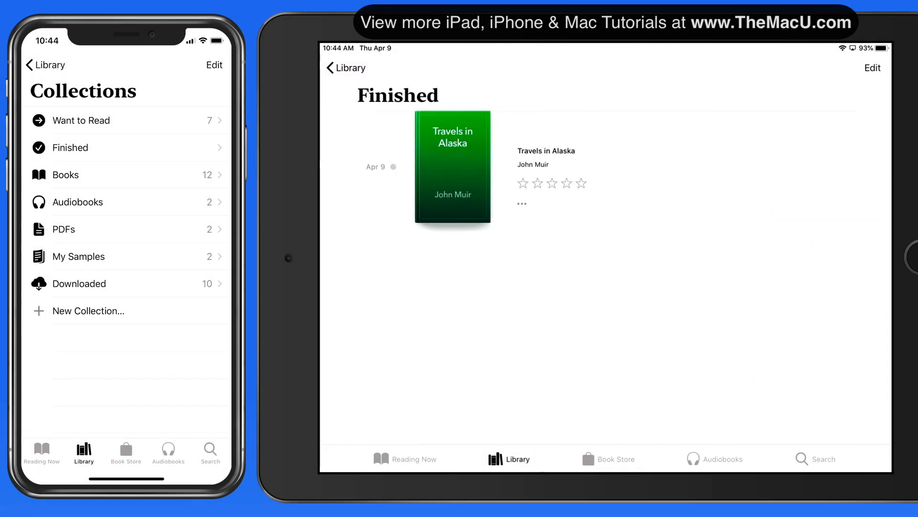
click(345, 68)
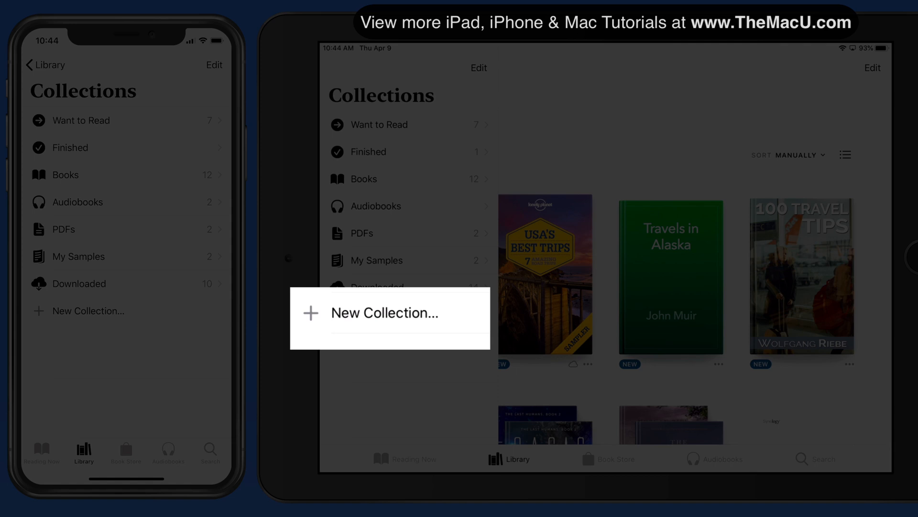
Create a new collection named User Guides beneath Travel
click(385, 312)
text(User Guides)
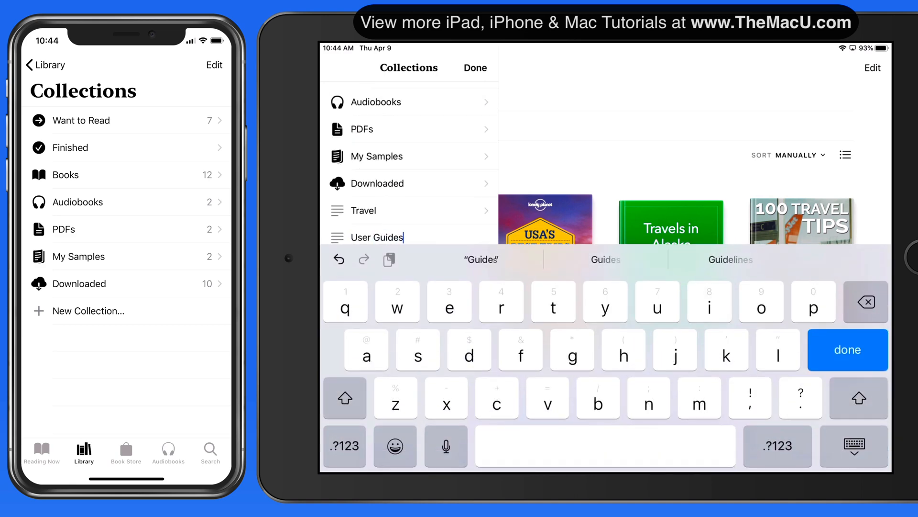
click(848, 350)
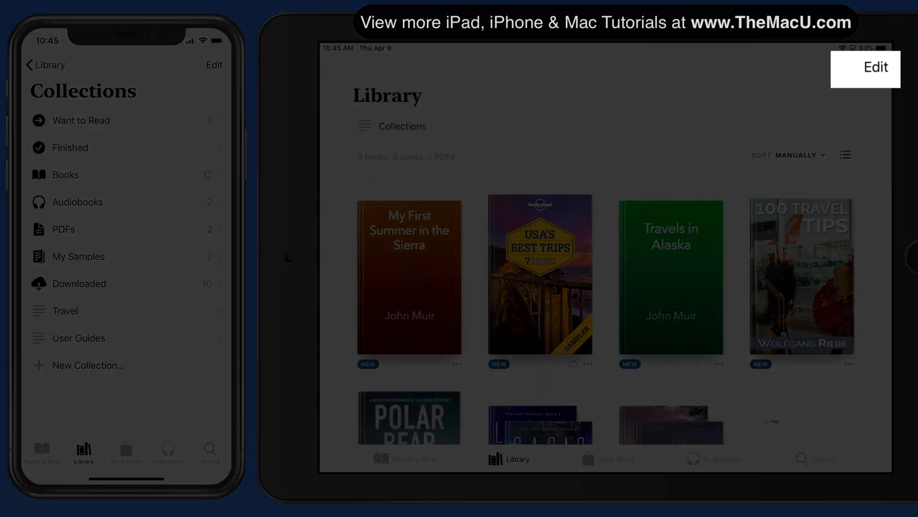
Select the four travel books and add them to the Travel collection
click(877, 67)
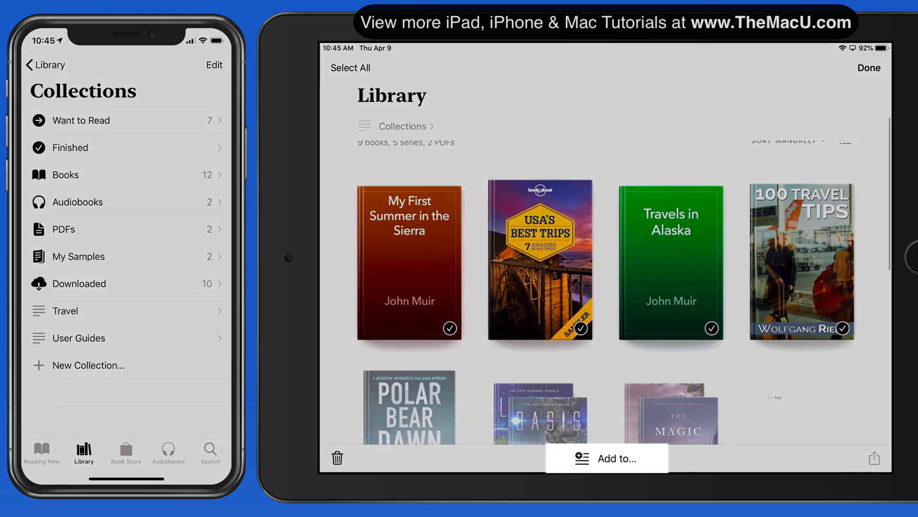
click(612, 457)
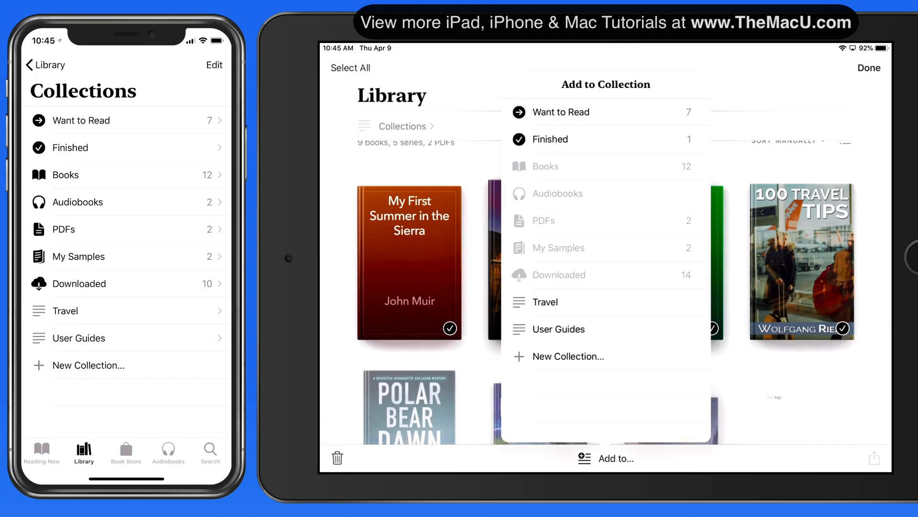
click(546, 301)
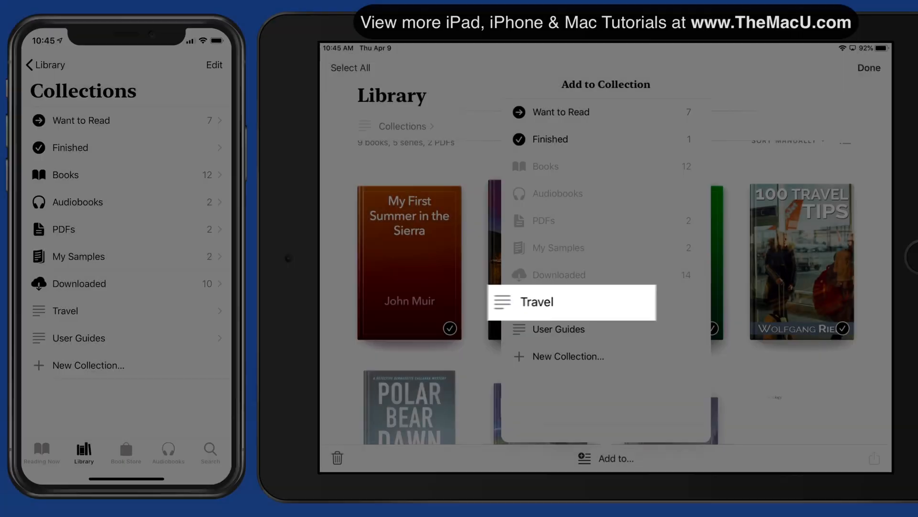
click(538, 301)
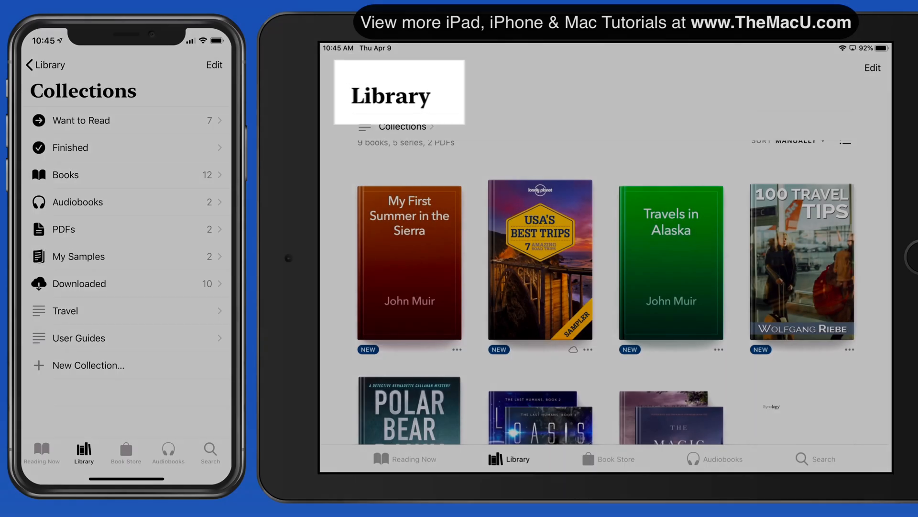
click(403, 126)
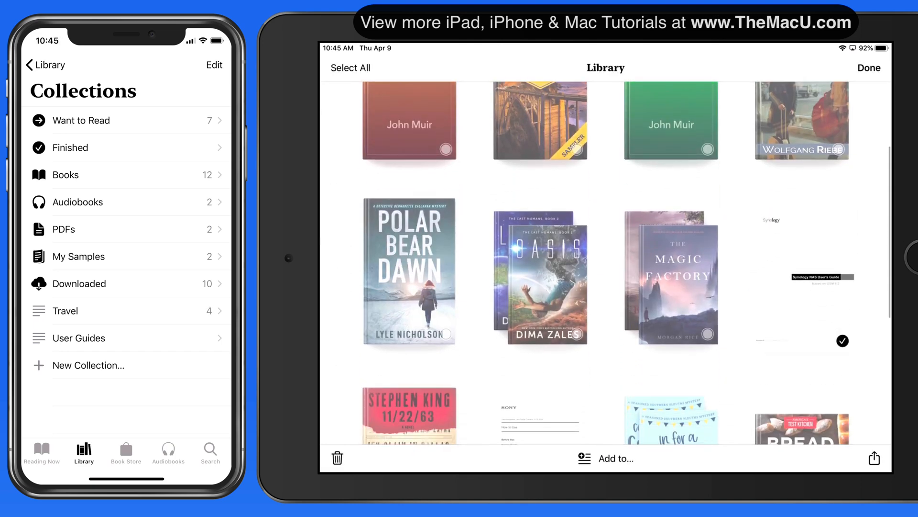
Select the two PDF user manuals and add them to the User Guides collection
scroll(down, 3)
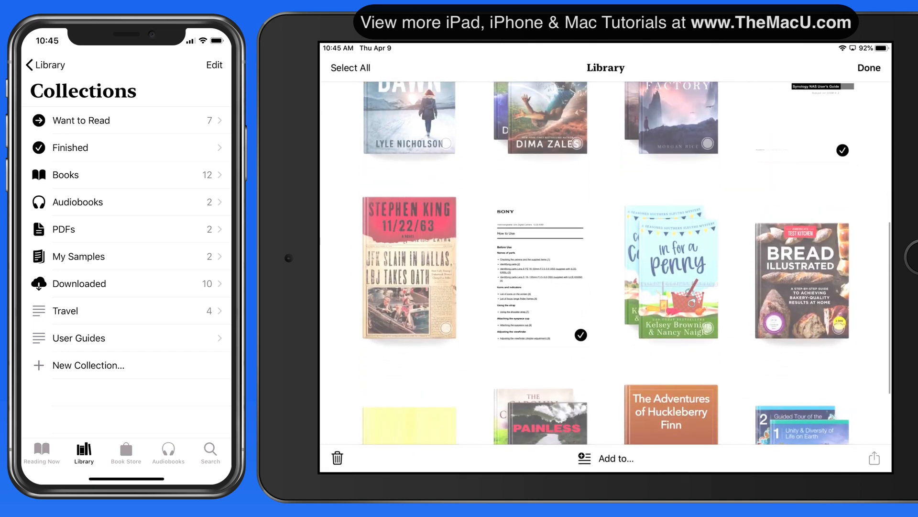
click(605, 458)
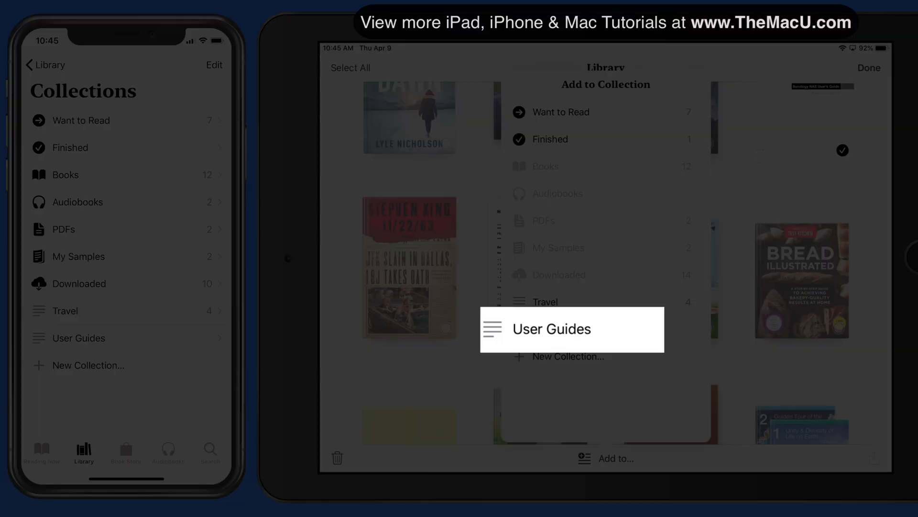
click(551, 329)
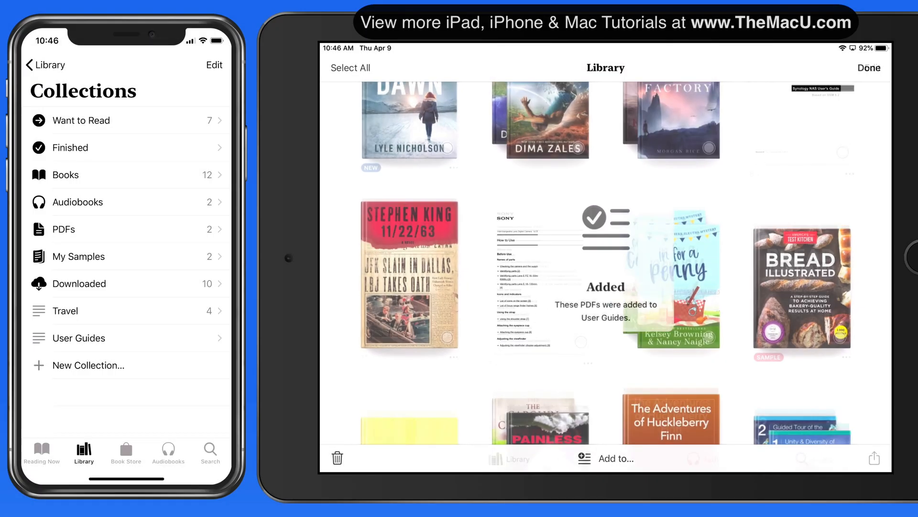
click(873, 67)
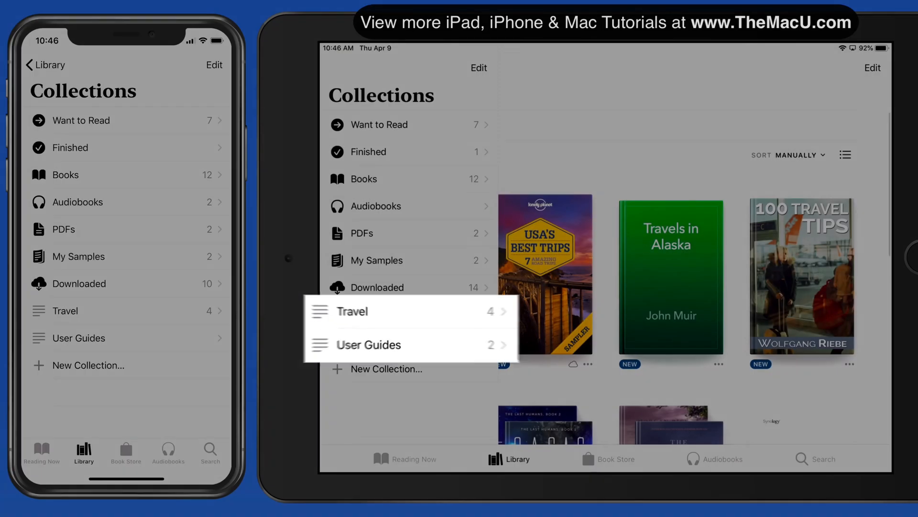
View the User Guides collection with its two PDFs, then leave it
click(369, 344)
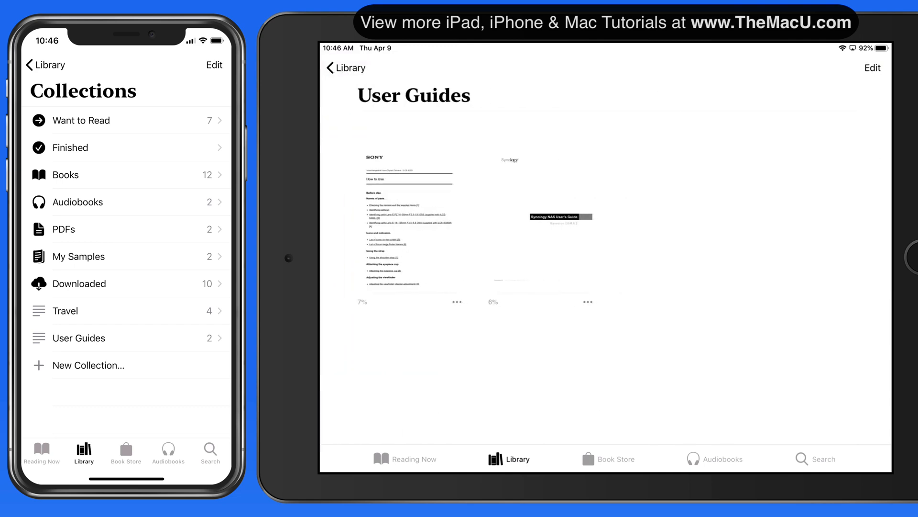
click(336, 67)
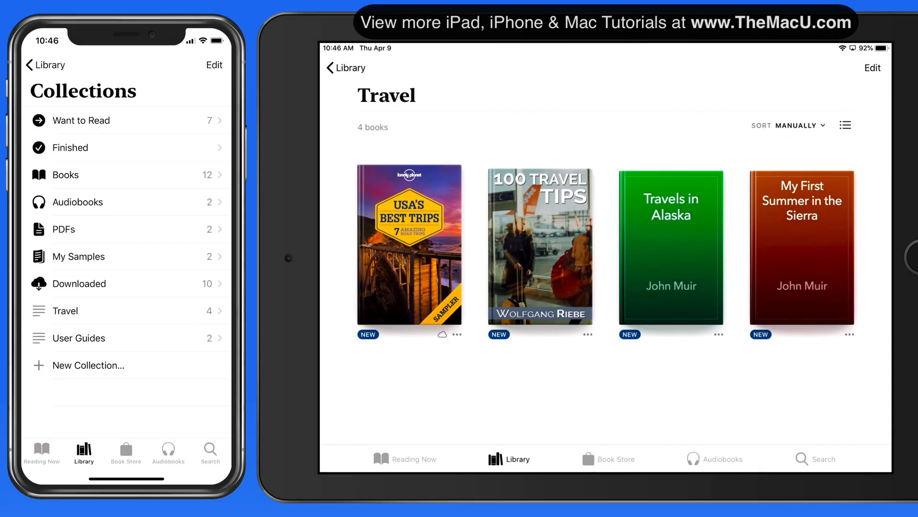
Sort Travel's four books by title and show them as covers again, 100 Travel Tips first
click(846, 124)
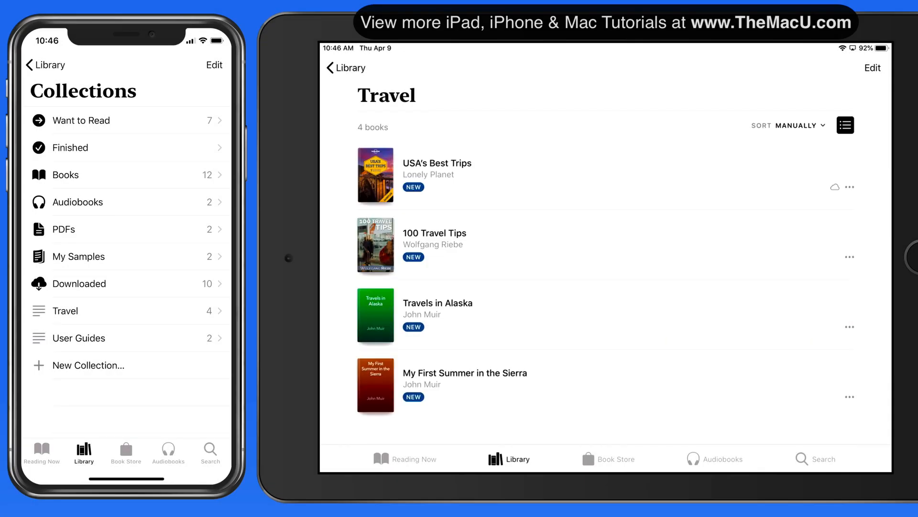
click(798, 125)
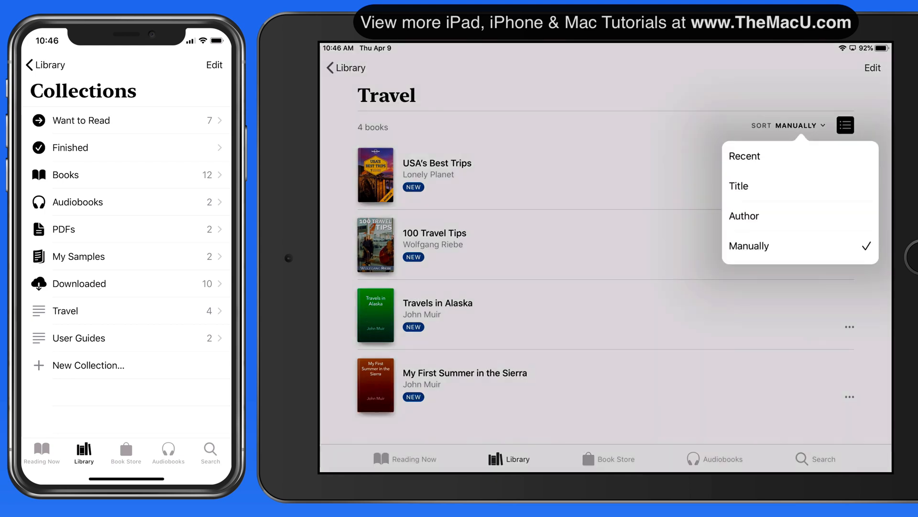
click(739, 185)
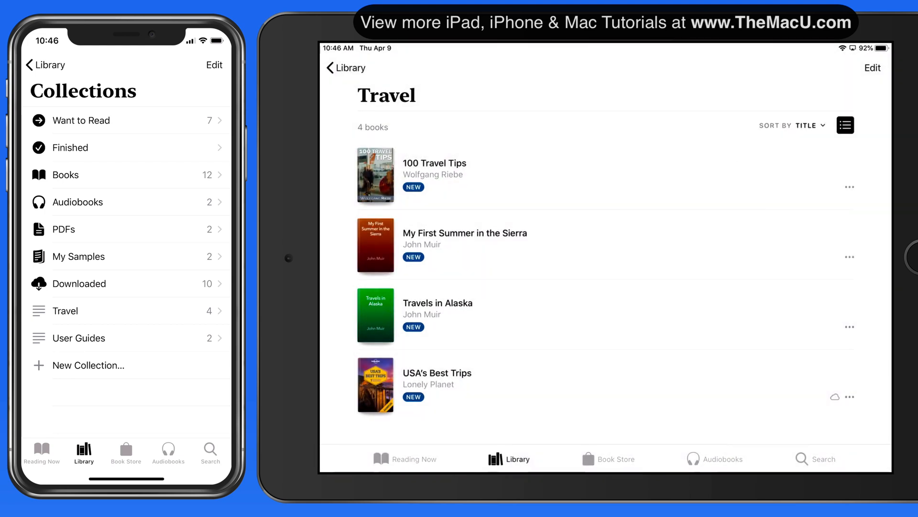
click(845, 124)
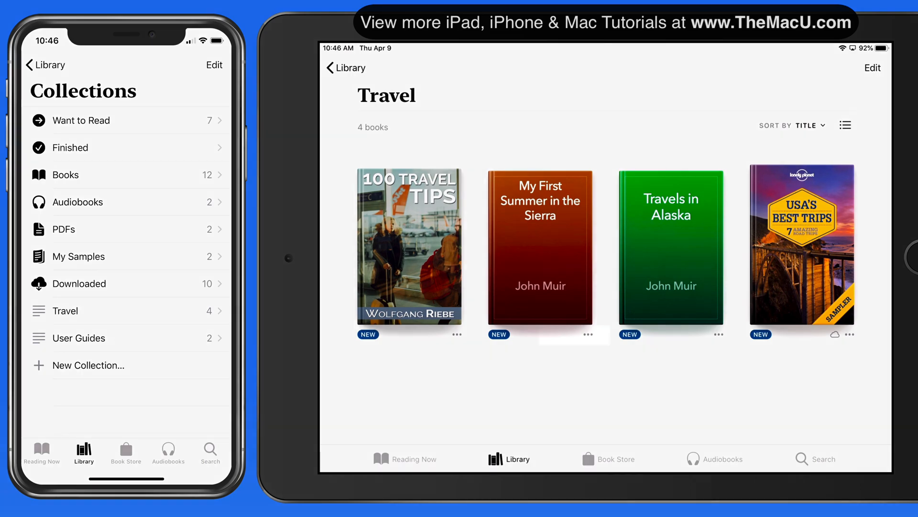
click(587, 334)
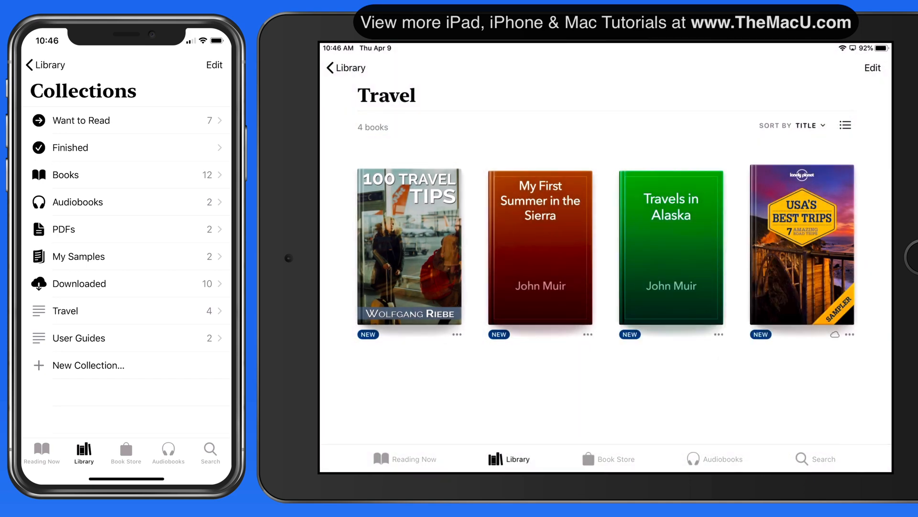
Go back from Travel to the collections list, where Finished now counts 1
click(344, 67)
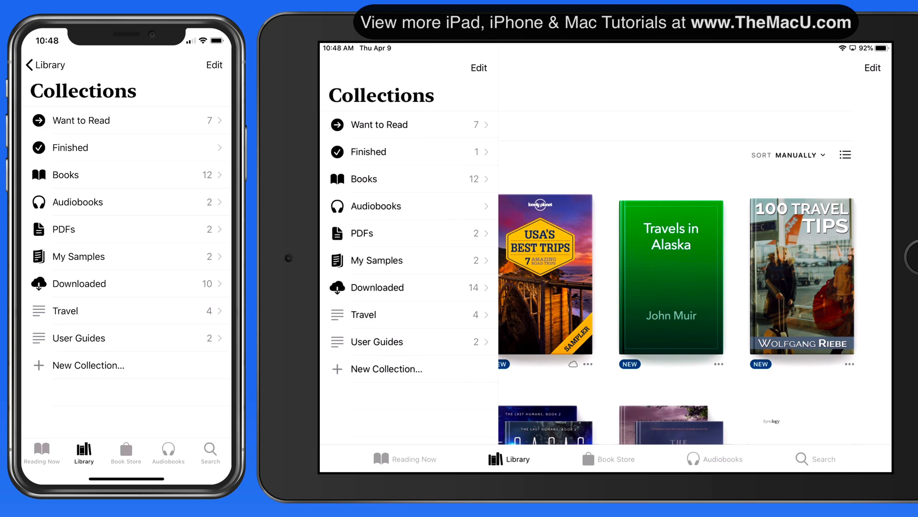
click(363, 315)
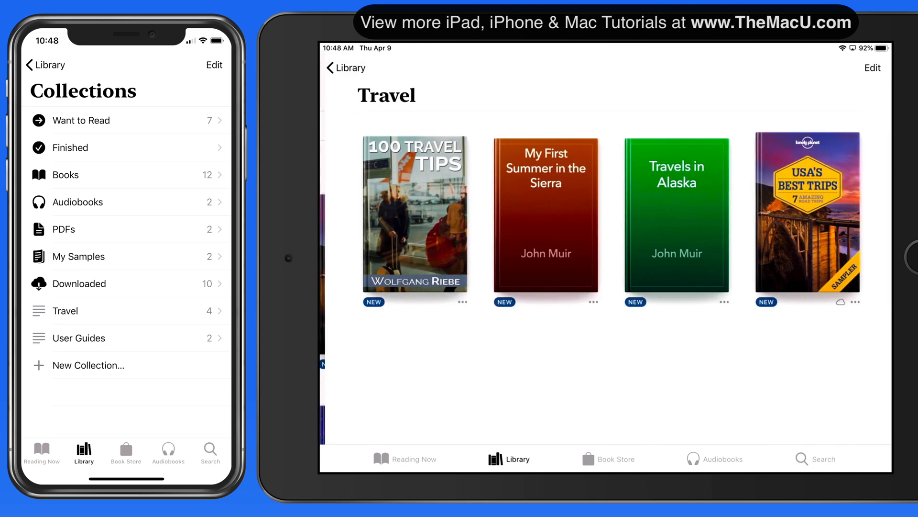
click(345, 68)
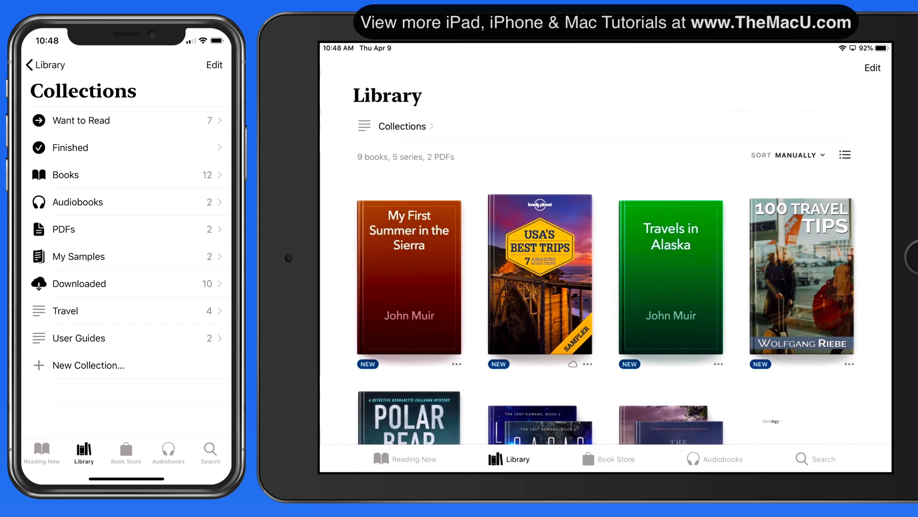
click(402, 126)
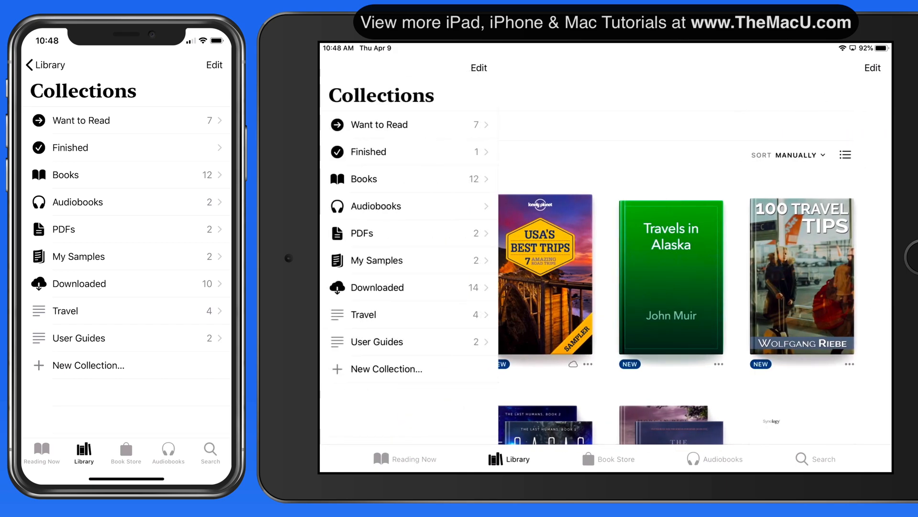